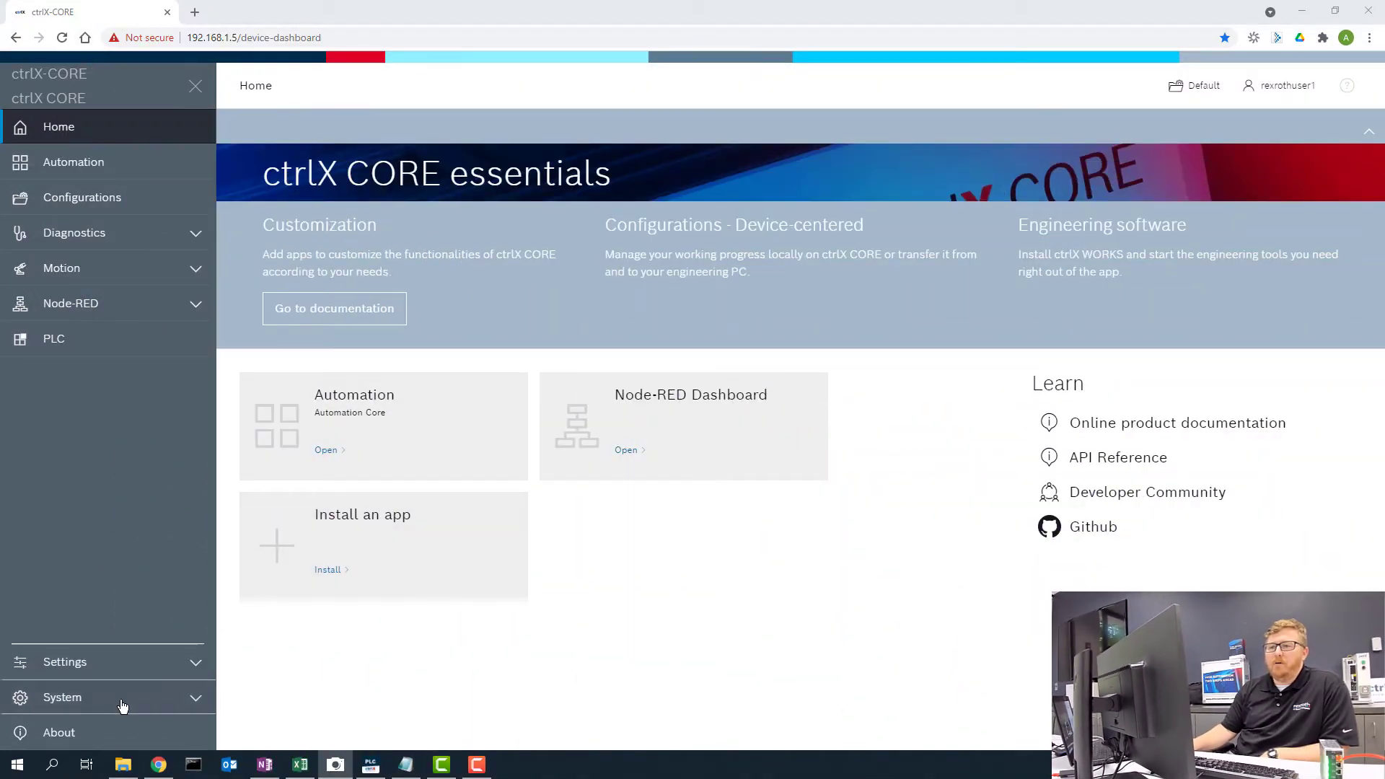
pyautogui.moveTo(192, 55)
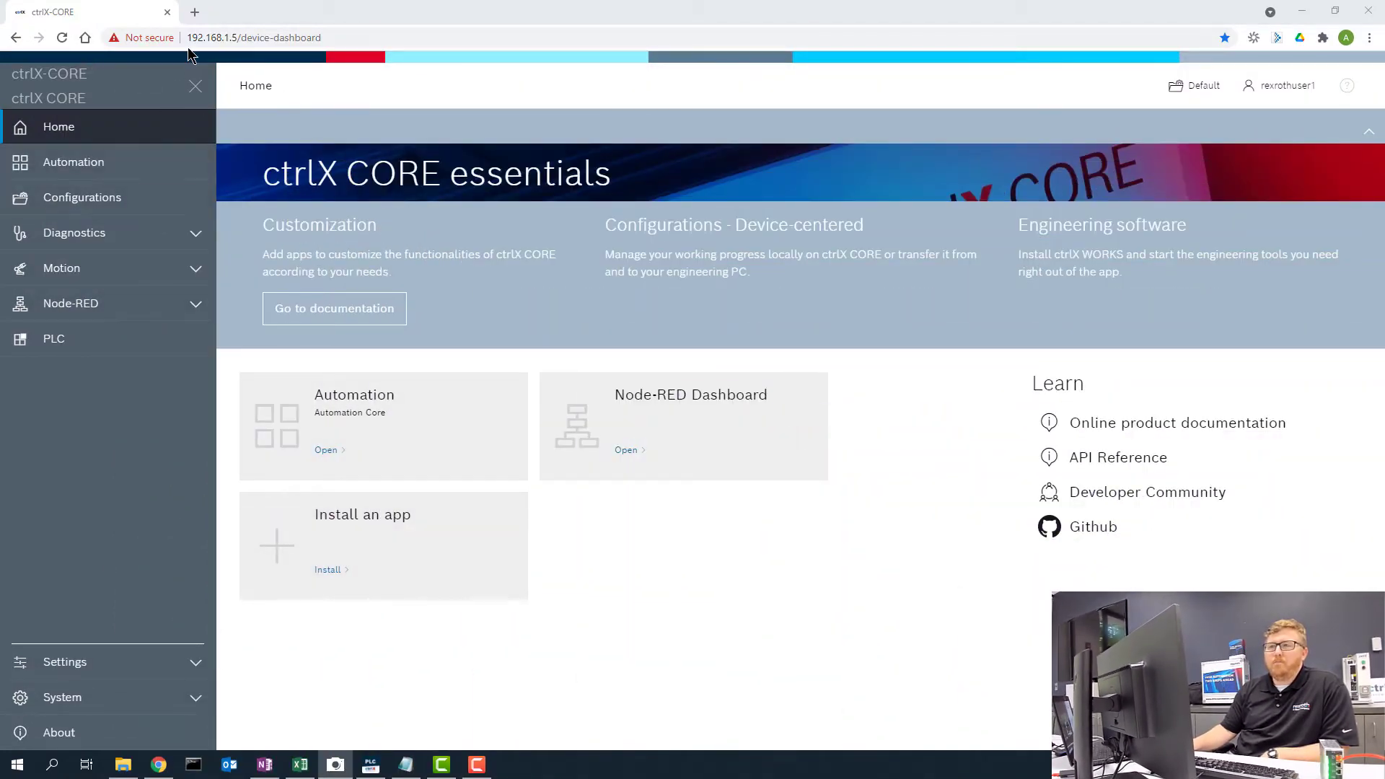
pyautogui.moveTo(220, 705)
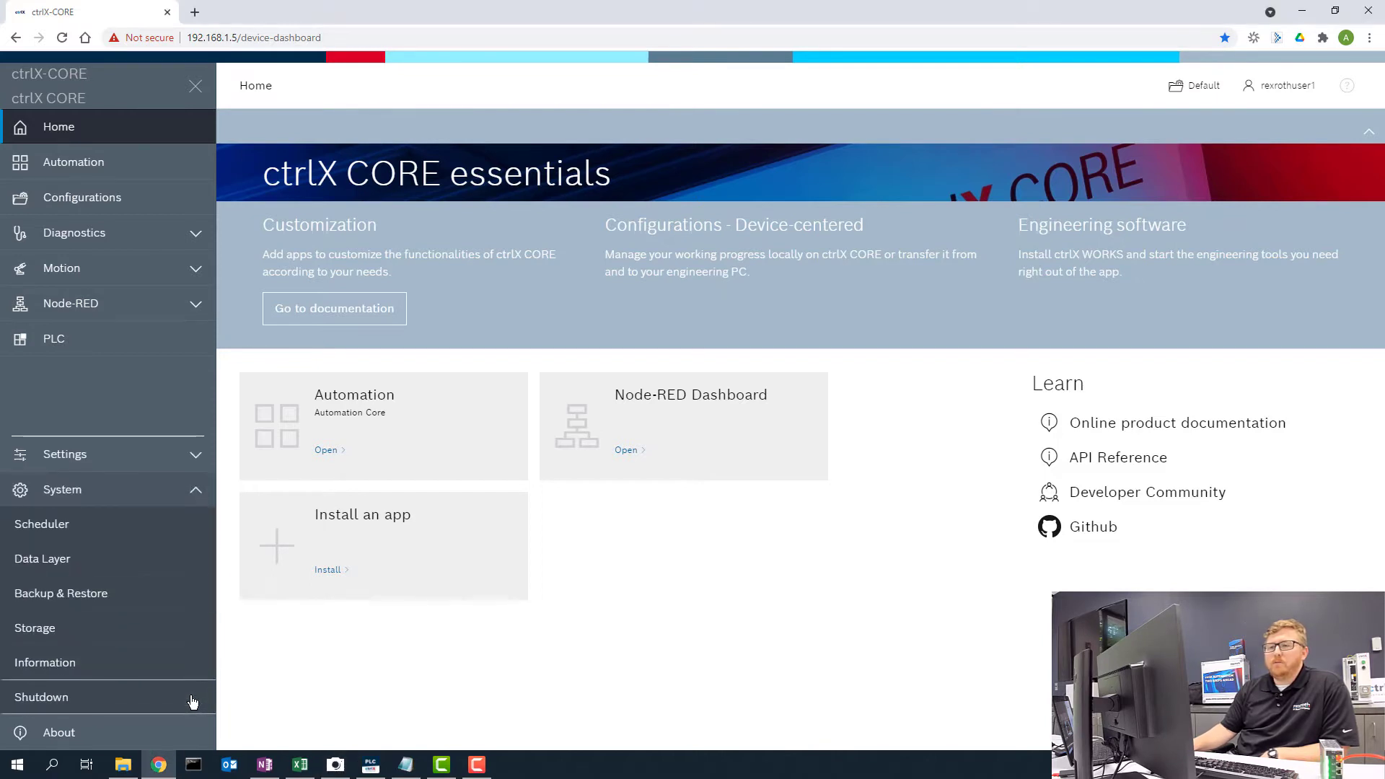
pyautogui.moveTo(113, 563)
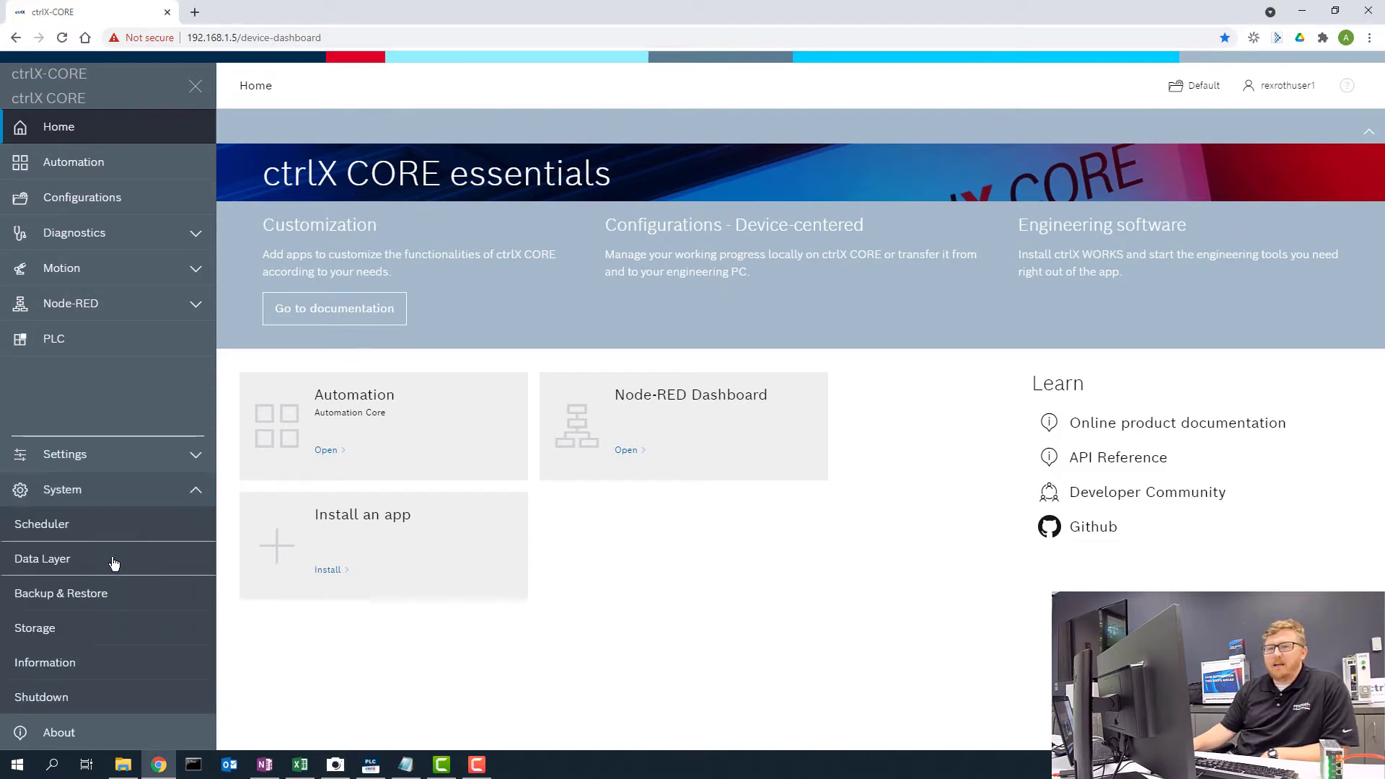
# Step: Open the Data Layer page under System in the left navigation
pyautogui.click(43, 559)
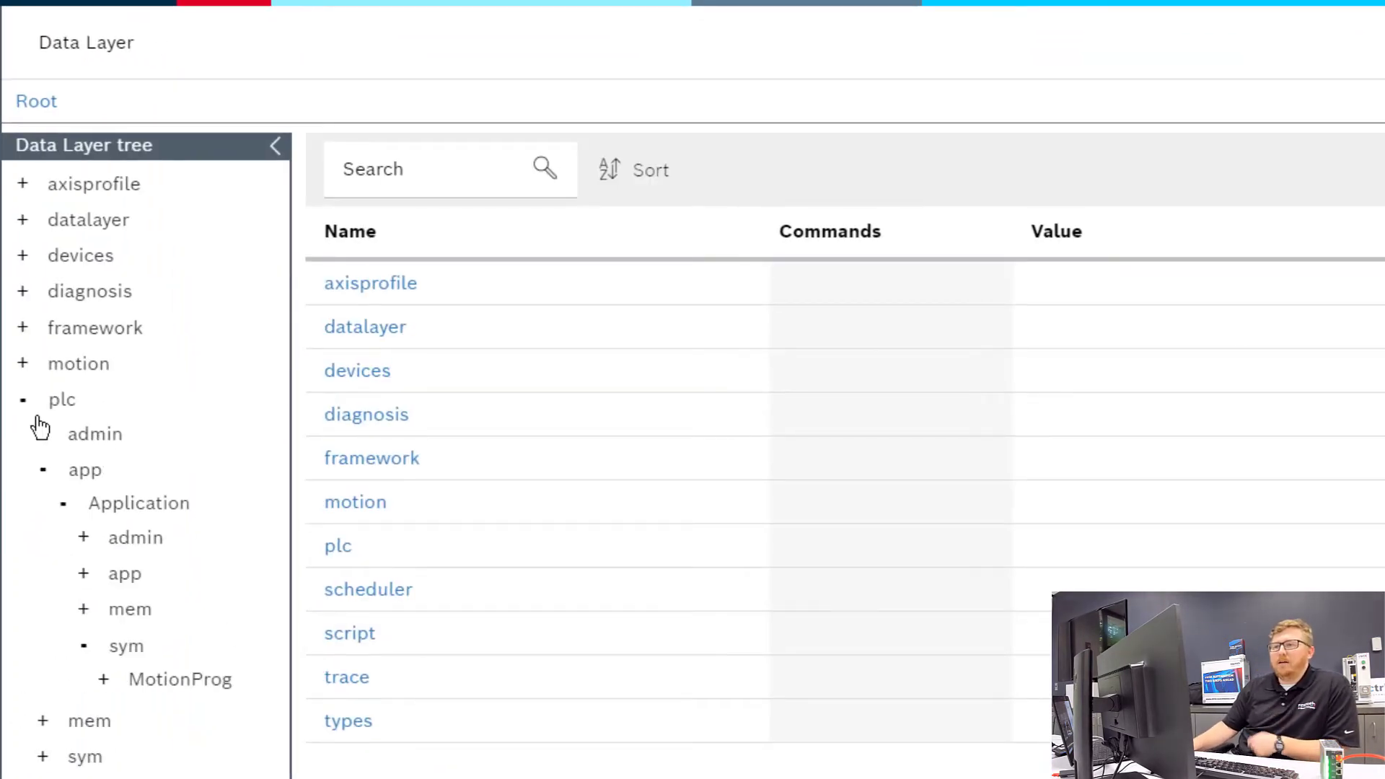
# Step: Expand the motion node to list admin, axs, cfg, cmd, kin and state
pyautogui.click(23, 399)
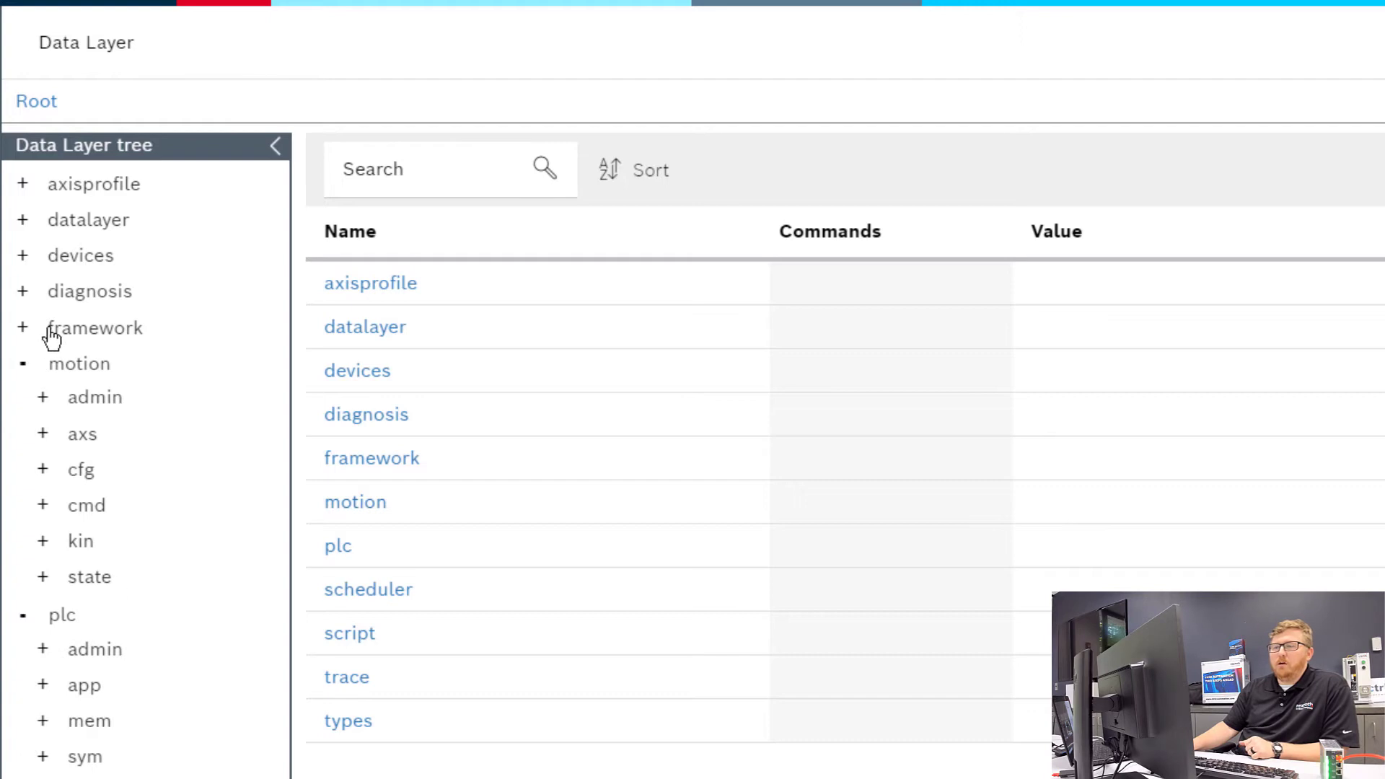
pyautogui.moveTo(87, 346)
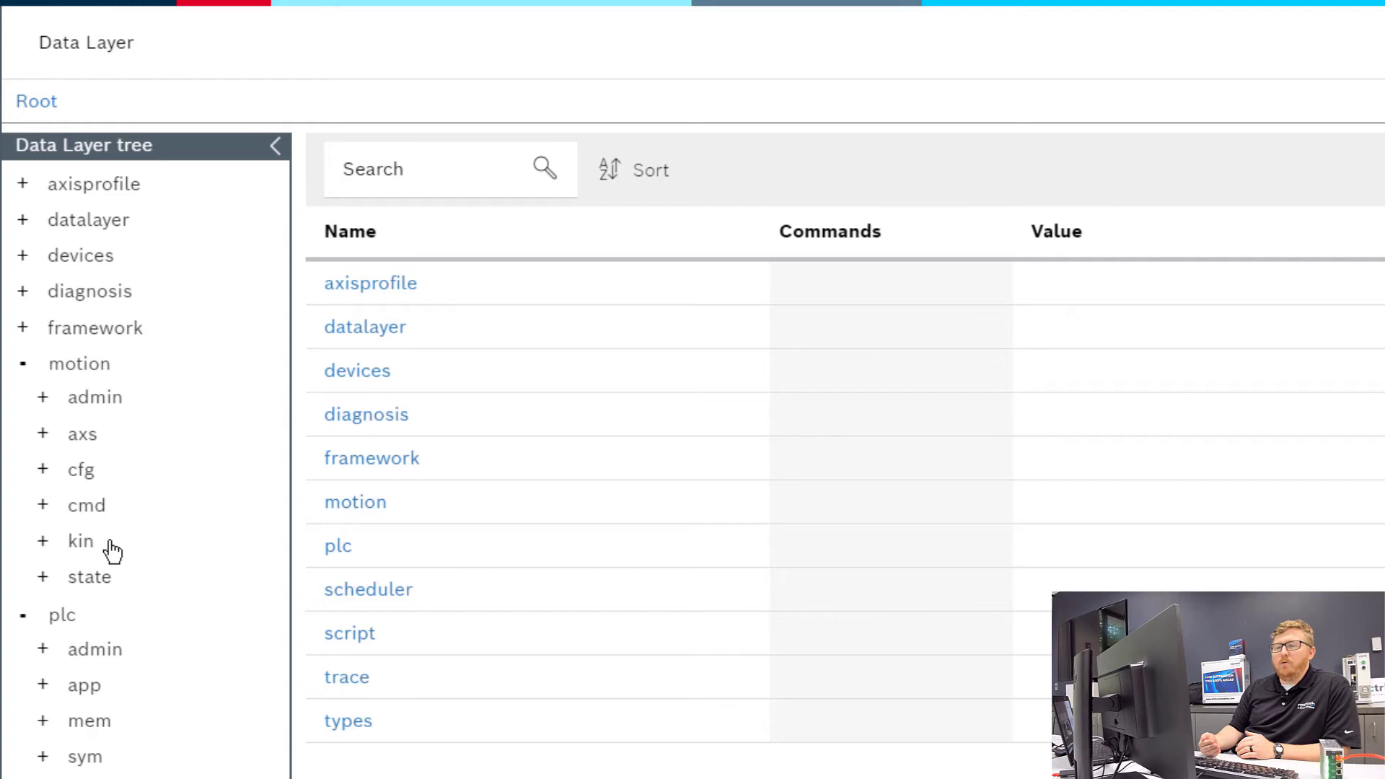
pyautogui.moveTo(134, 519)
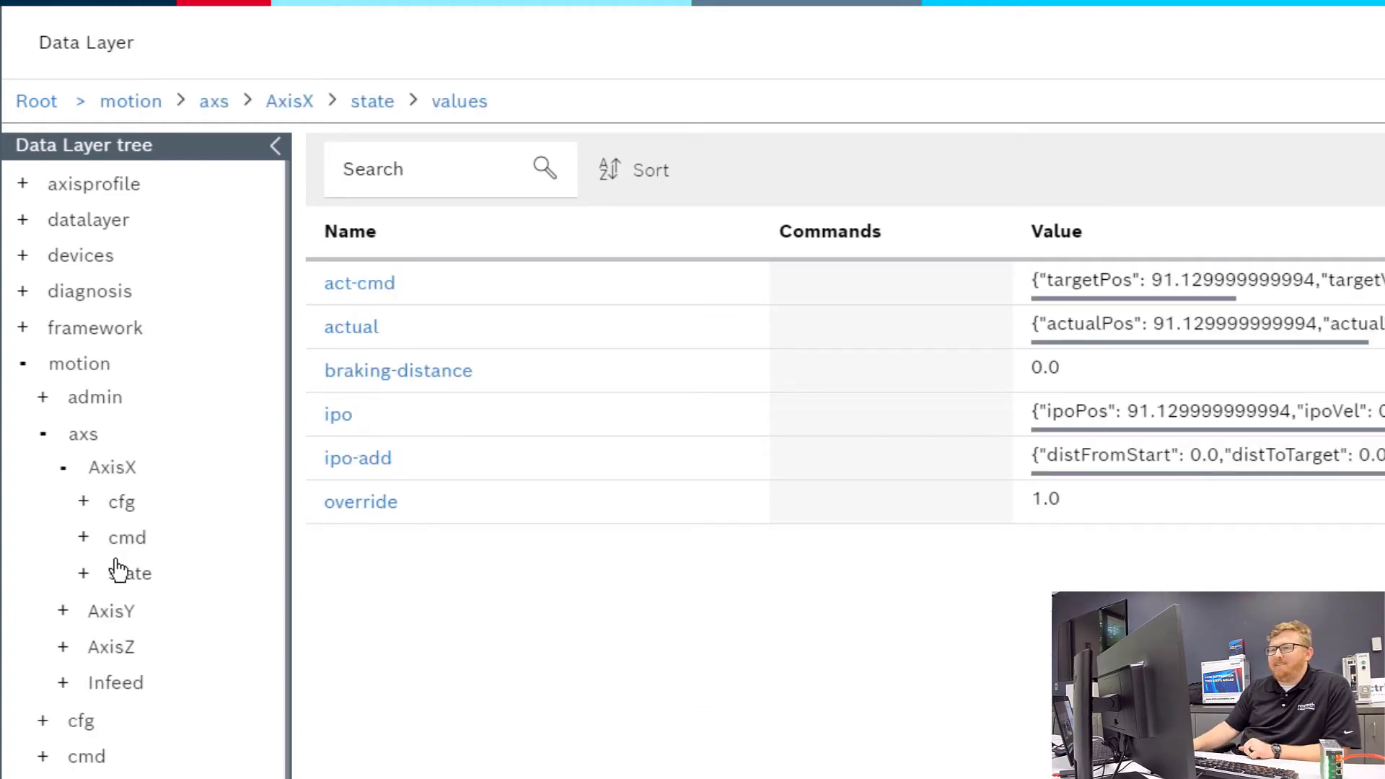
# Step: Browse AxisX's state values to show actual position 91.13 with zero acceleration, torque, velocity
pyautogui.click(126, 537)
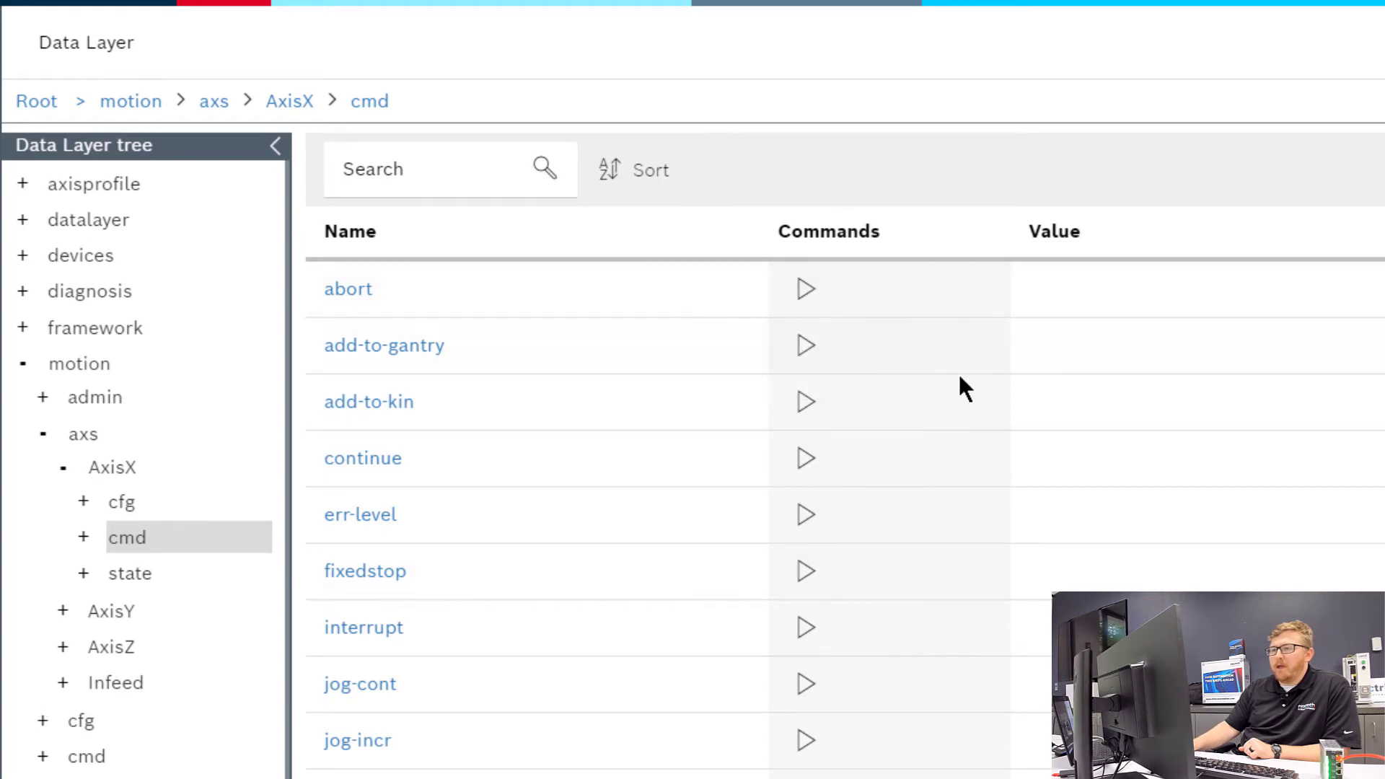
pyautogui.click(129, 573)
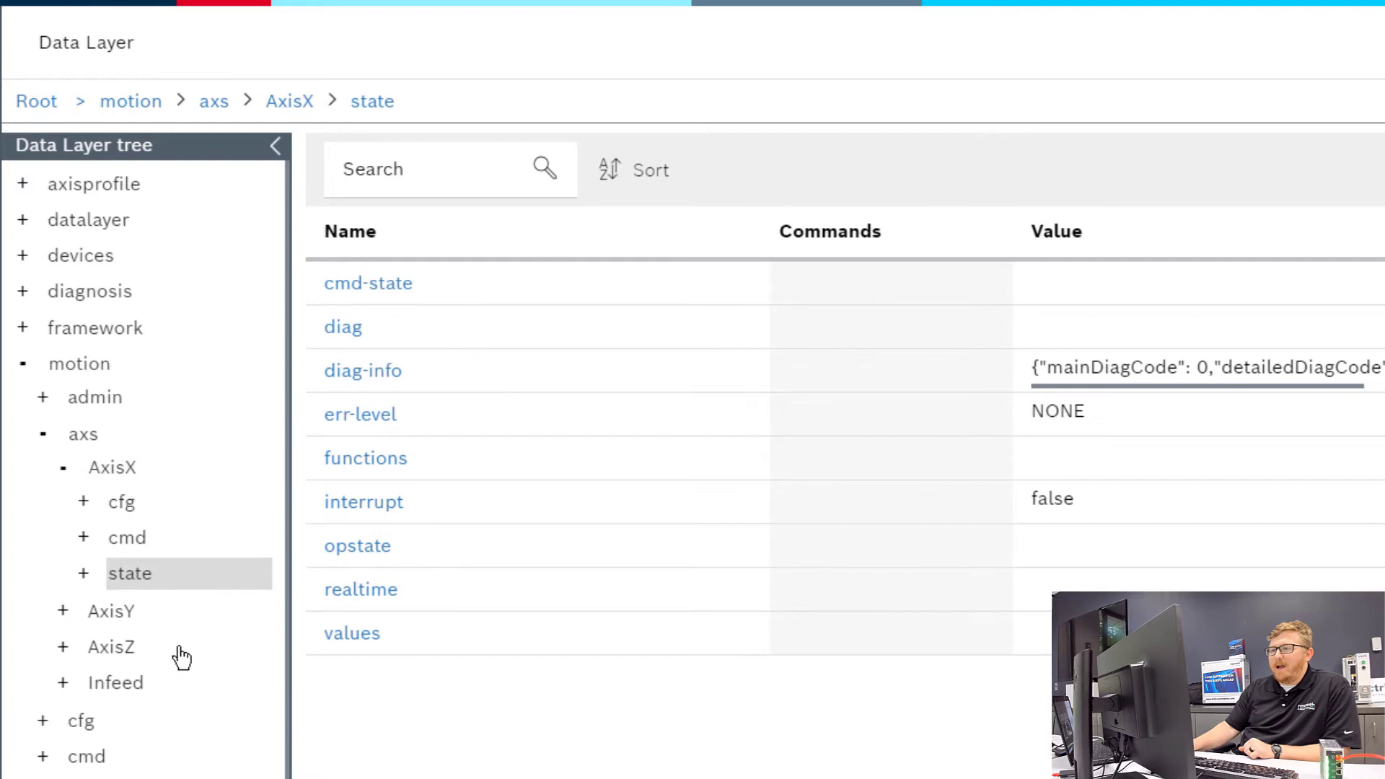
pyautogui.click(352, 633)
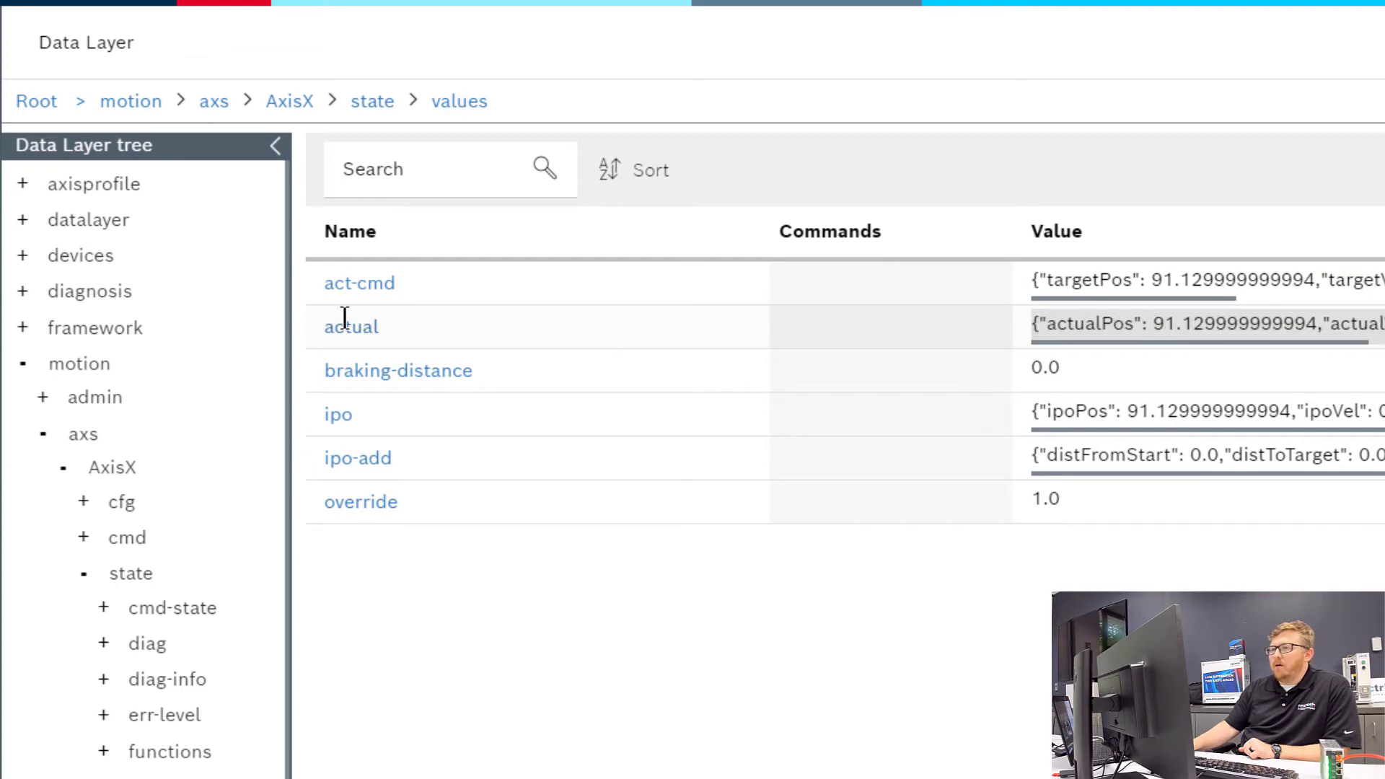
pyautogui.click(351, 325)
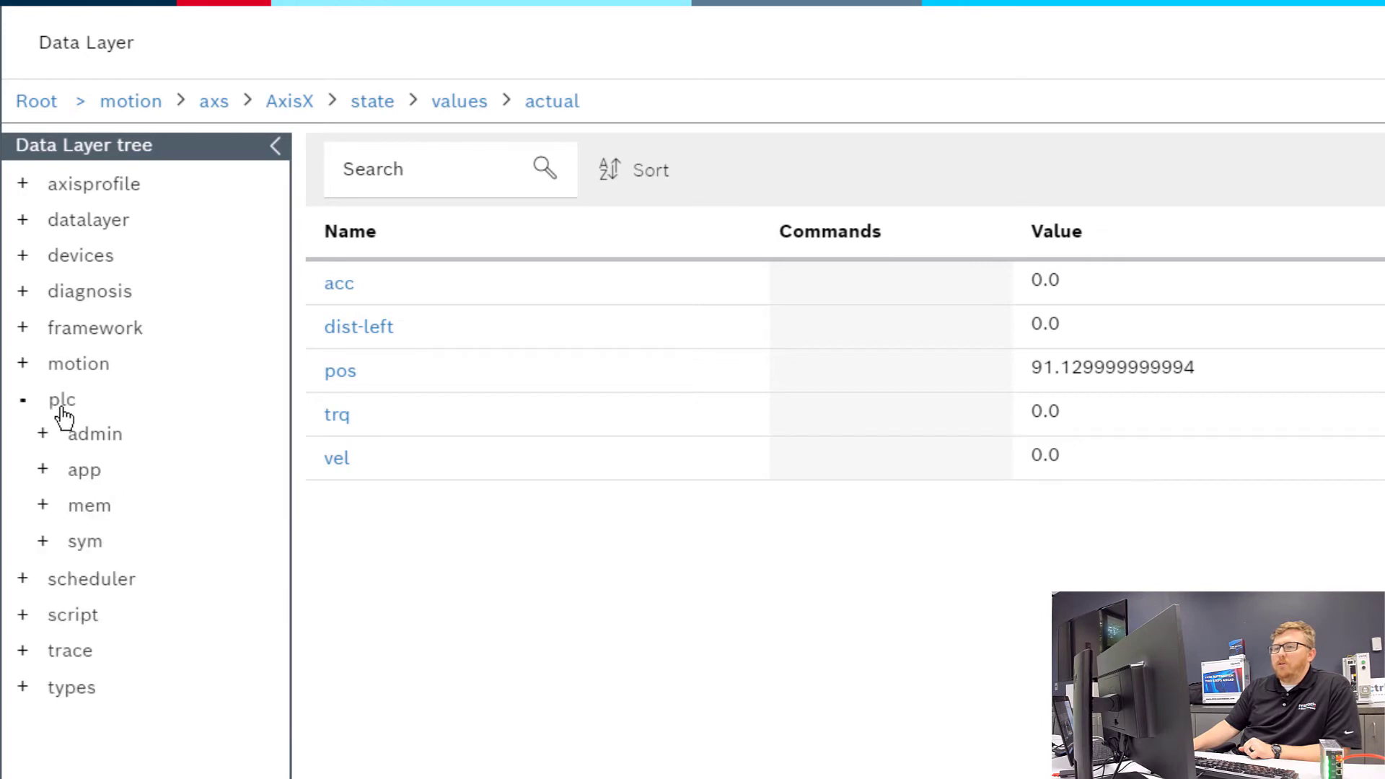
# Step: Drill into plc > app > Application > sym > MotionProg to reach rJogVelocity
pyautogui.click(42, 469)
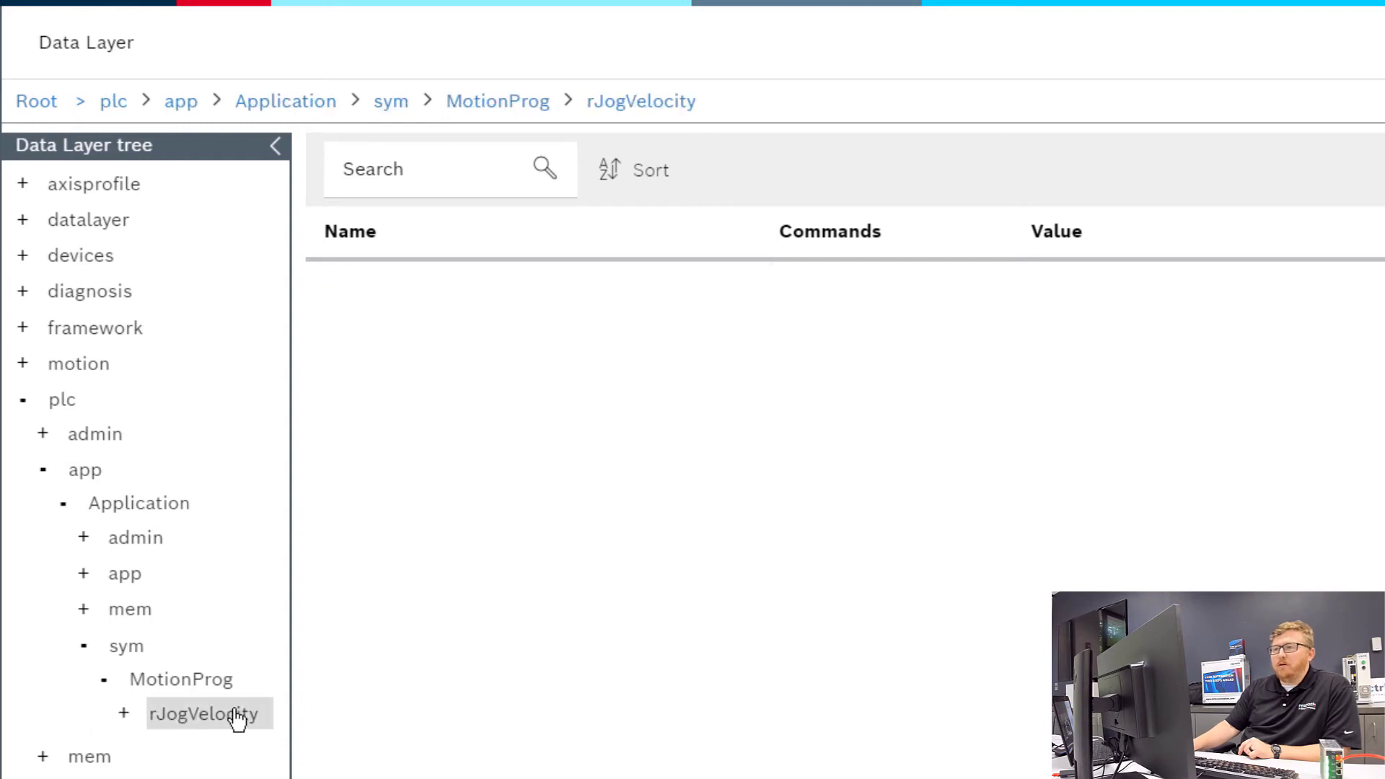
pyautogui.moveTo(334, 717)
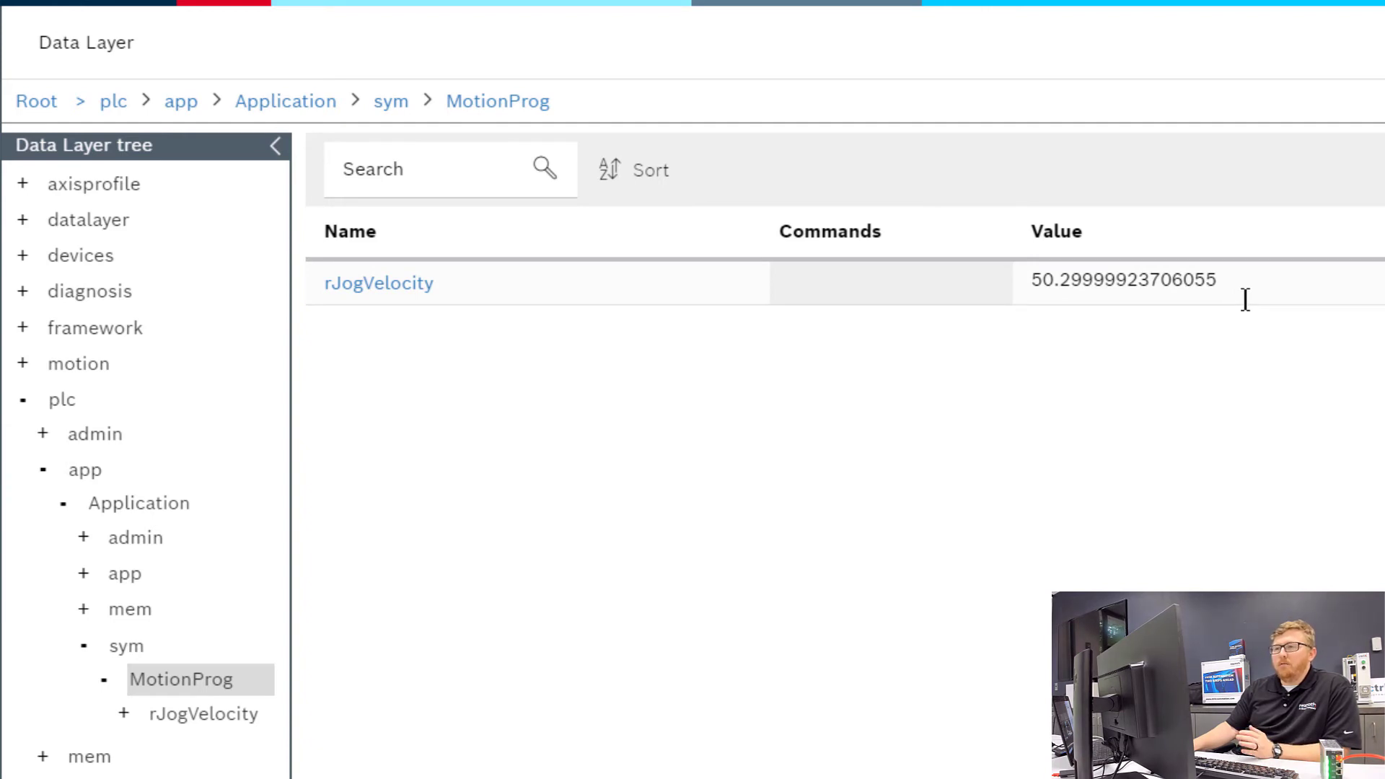
pyautogui.moveTo(945, 493)
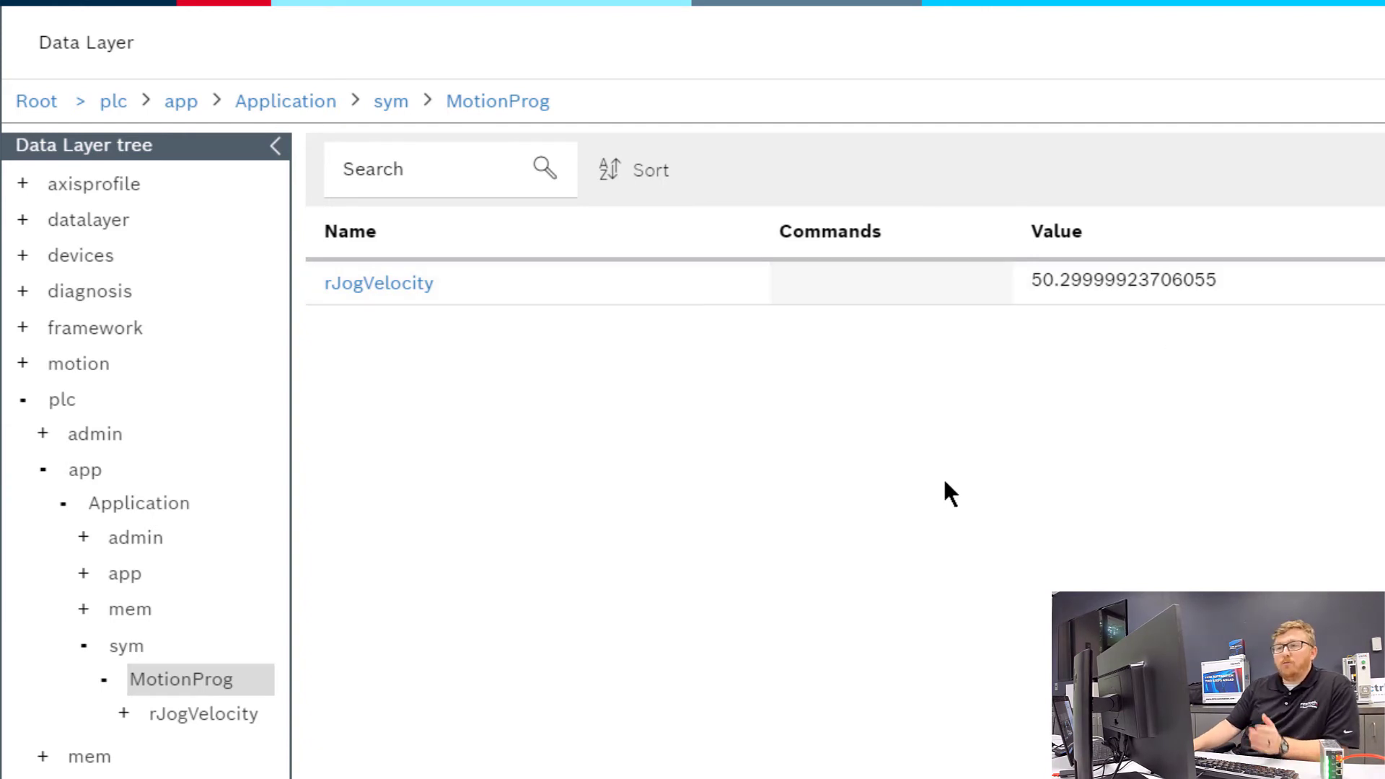
pyautogui.moveTo(661, 547)
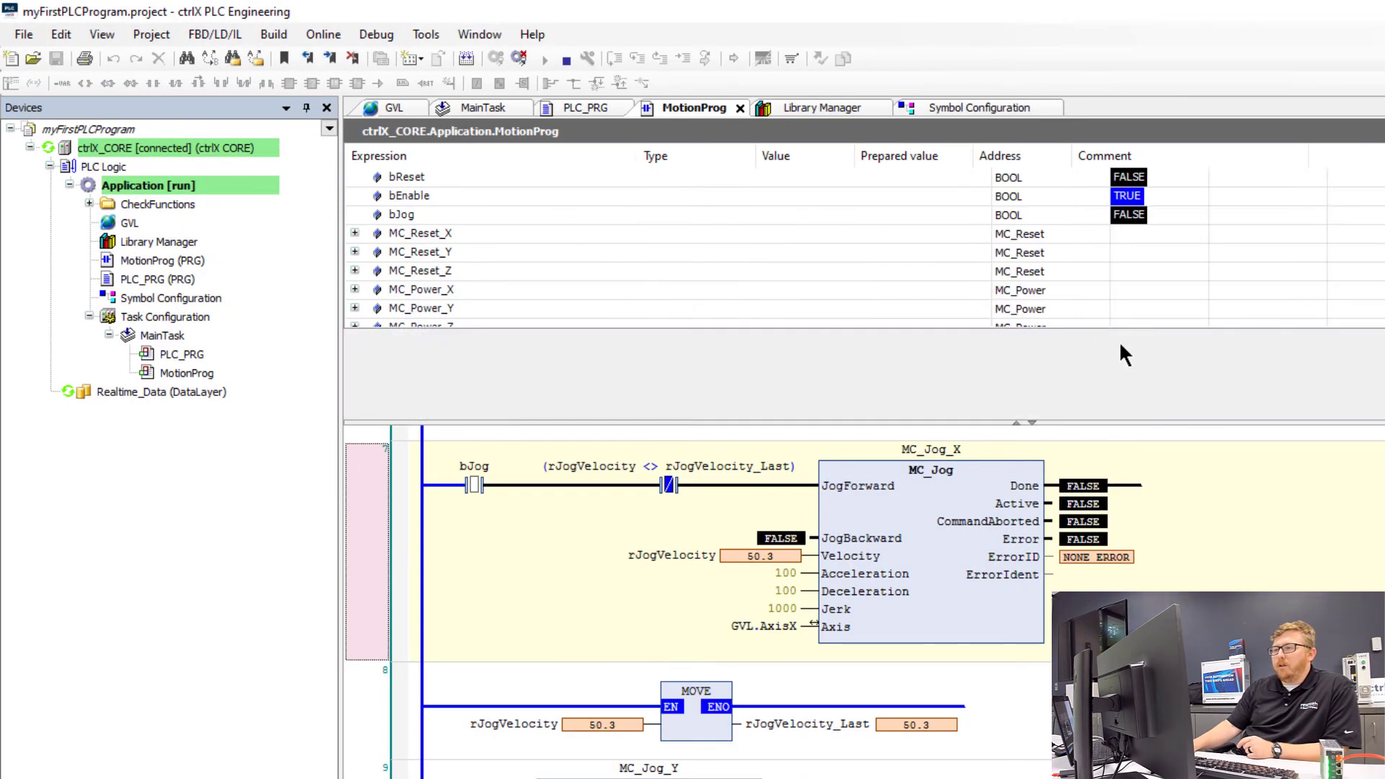
# Step: Log out from the ctrlX CORE via the Online menu
pyautogui.scroll(-3)
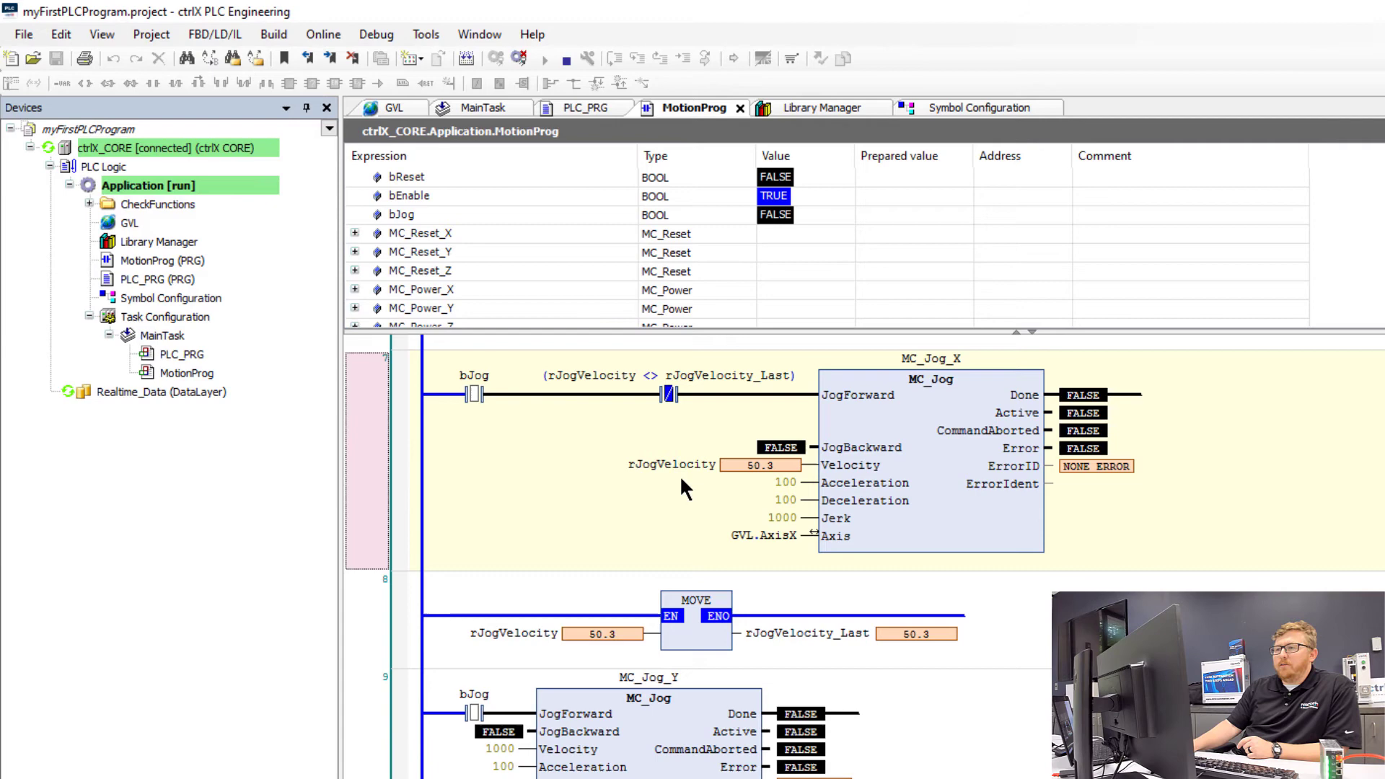
pyautogui.moveTo(556, 556)
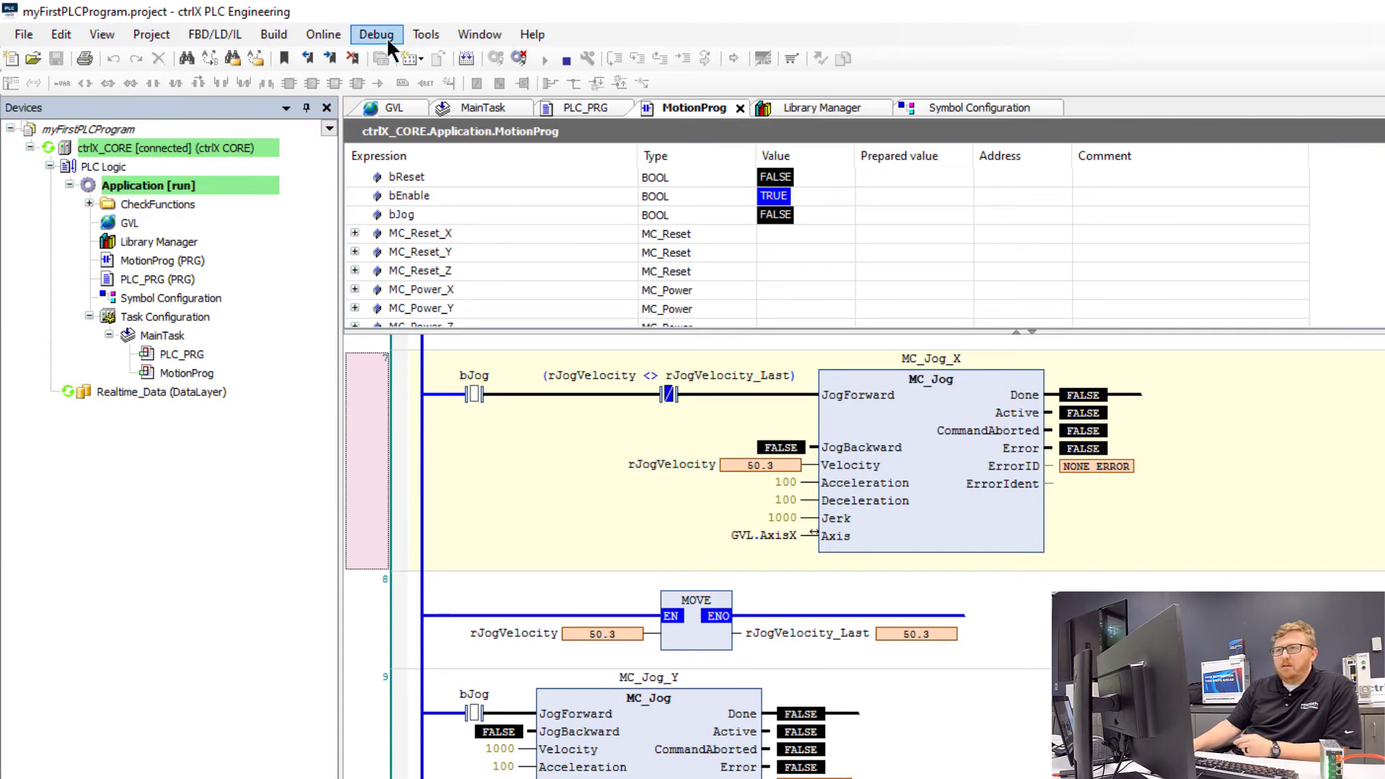
pyautogui.click(323, 35)
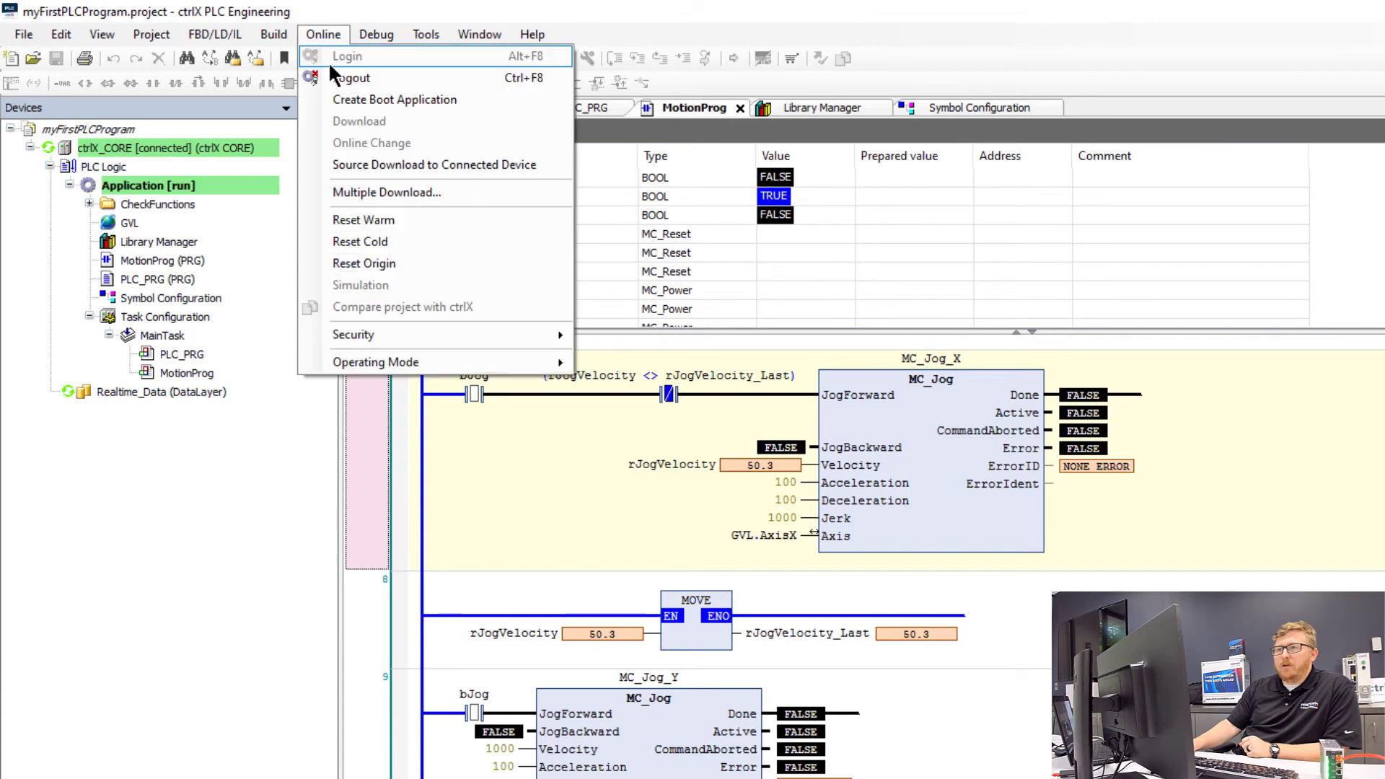
pyautogui.click(351, 78)
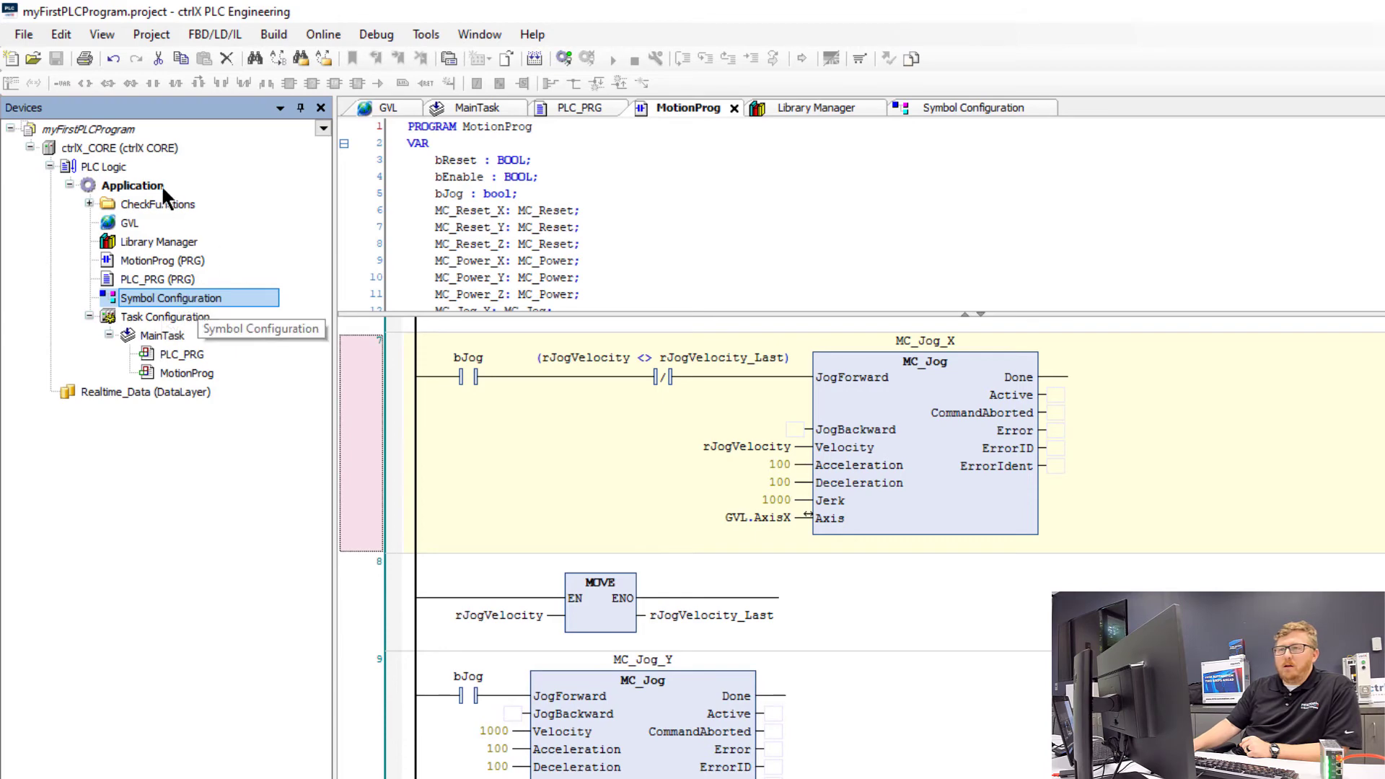
# Step: Show the Application's Add Object list of POU, DUT, Trace and Visualization types
pyautogui.rightClick(132, 185)
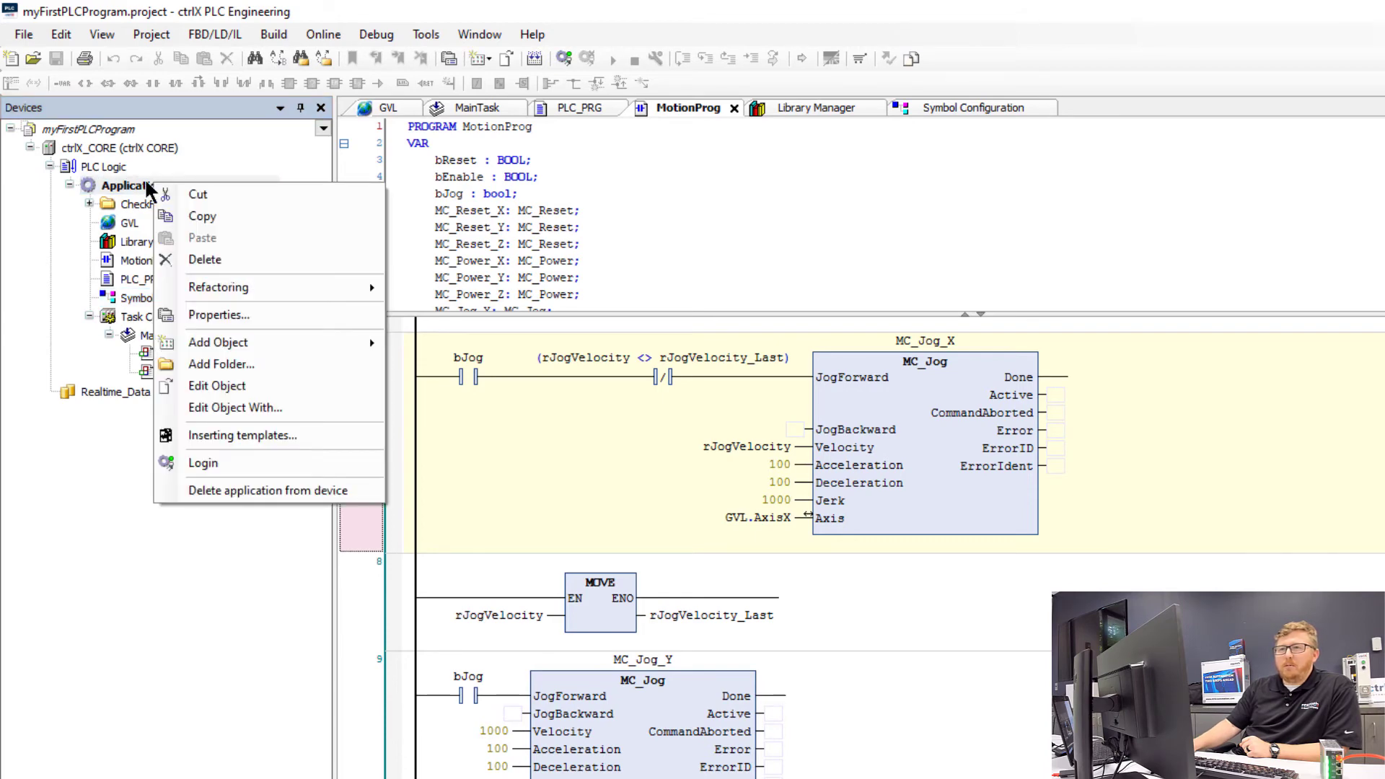
pyautogui.click(218, 342)
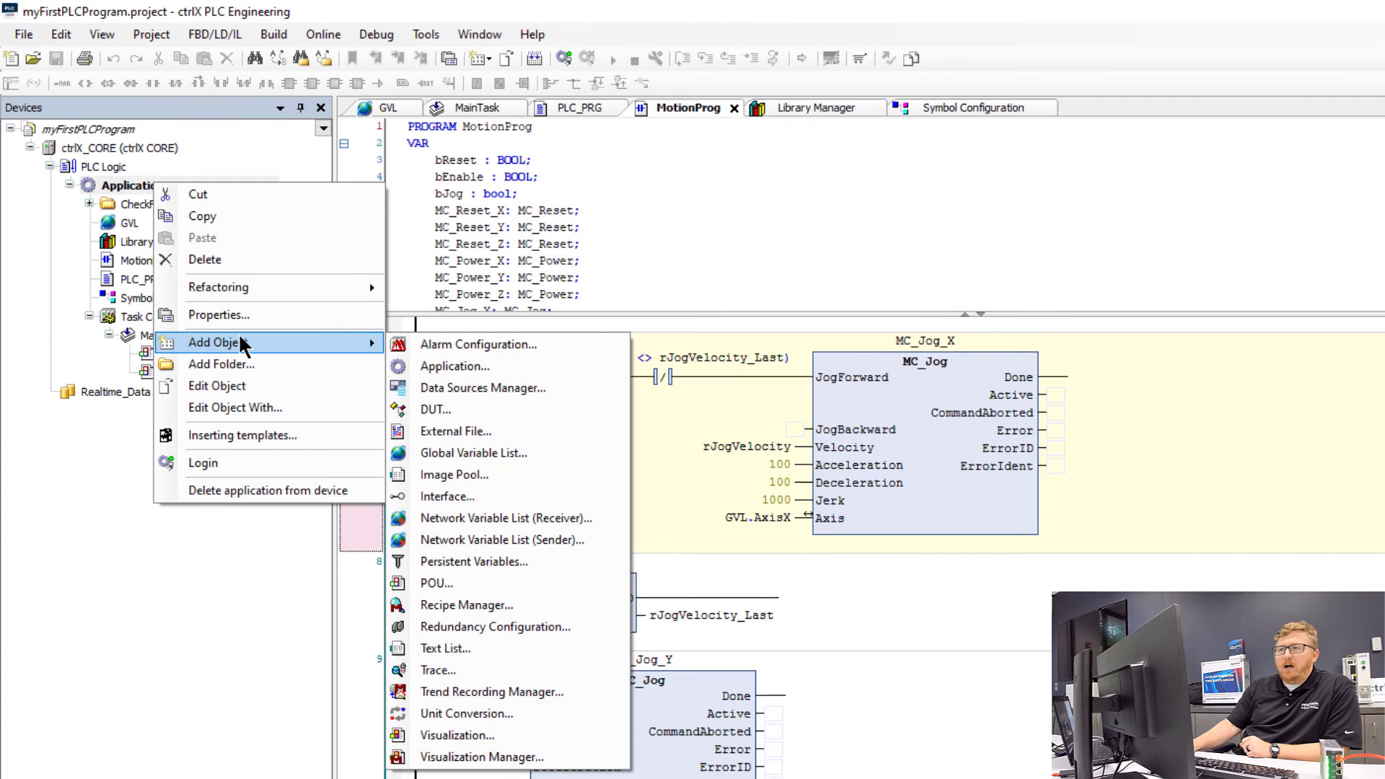
pyautogui.moveTo(491, 692)
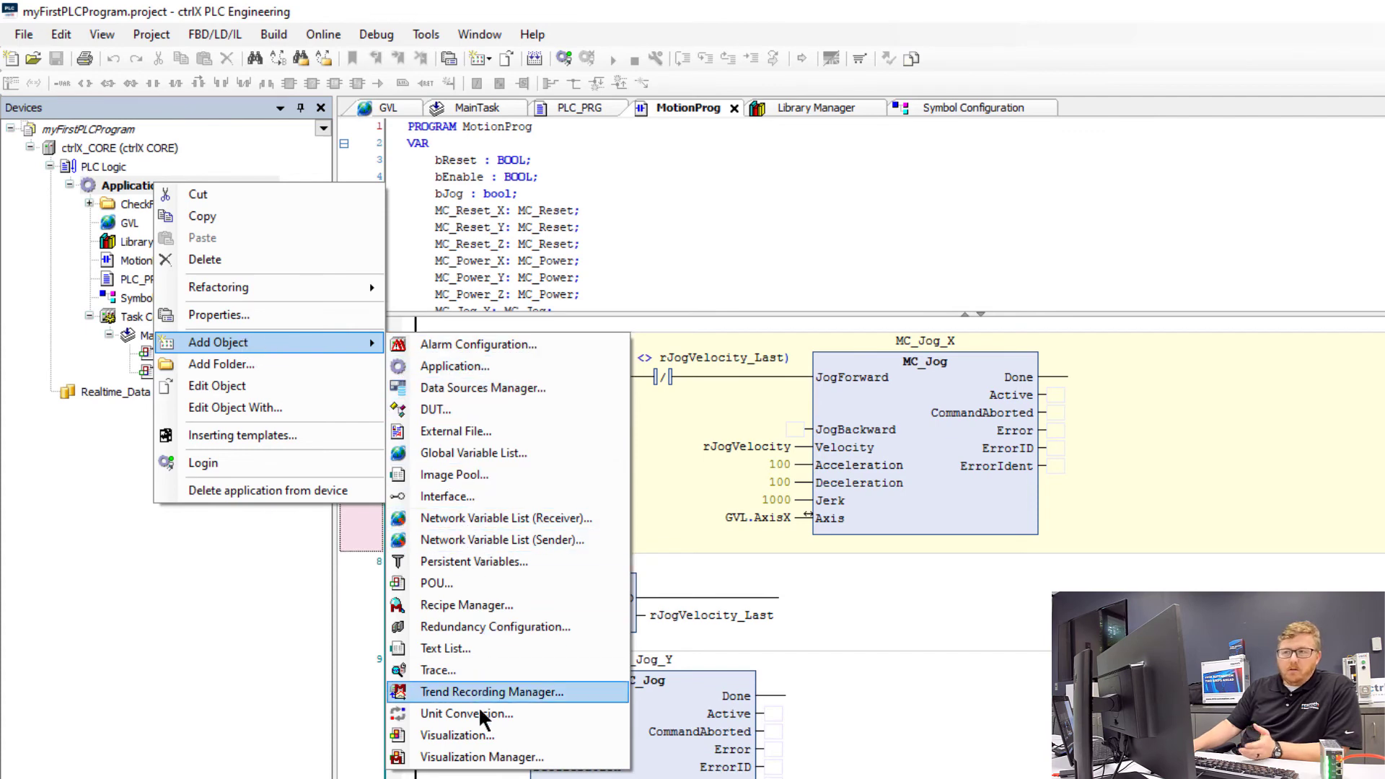
pyautogui.moveTo(467, 713)
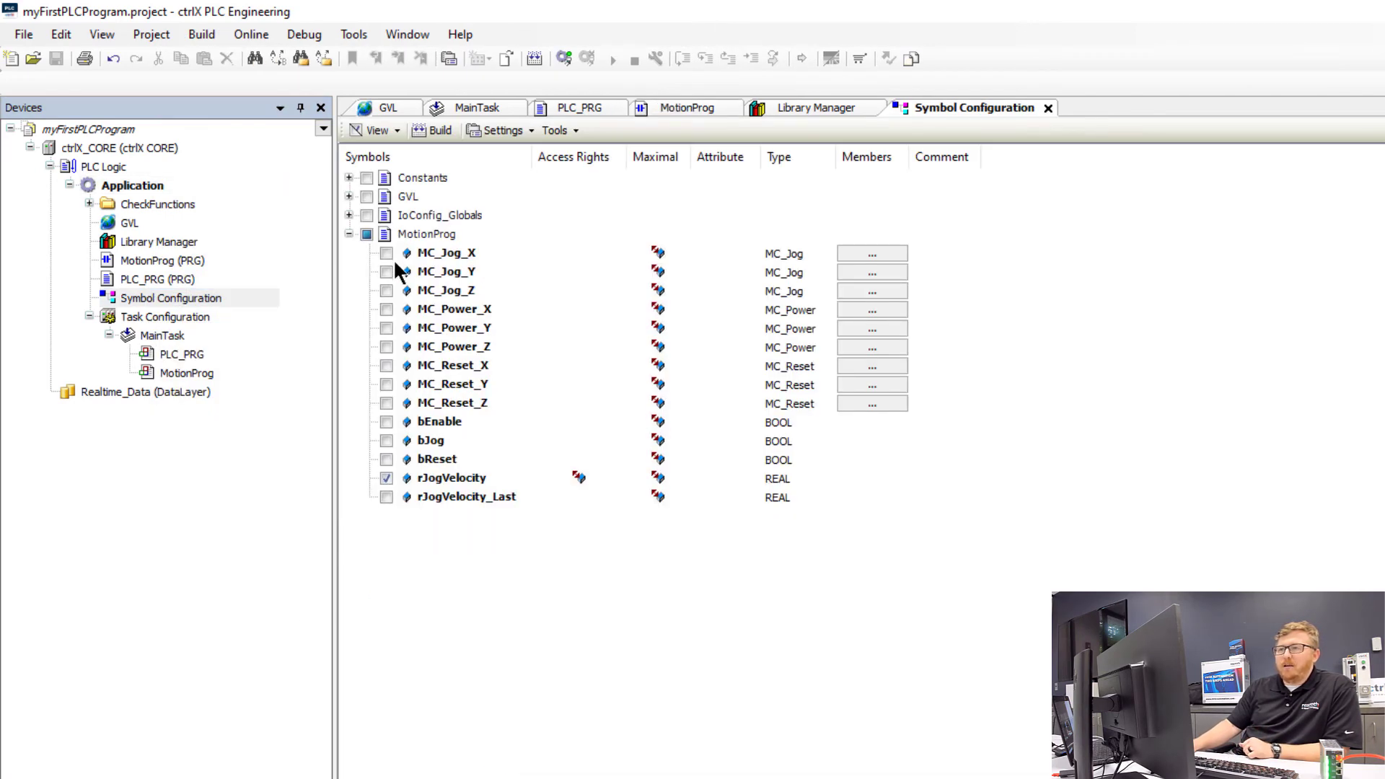
# Step: Tick bEnable under MotionProg in Symbol Configuration, then start logging in
pyautogui.click(348, 234)
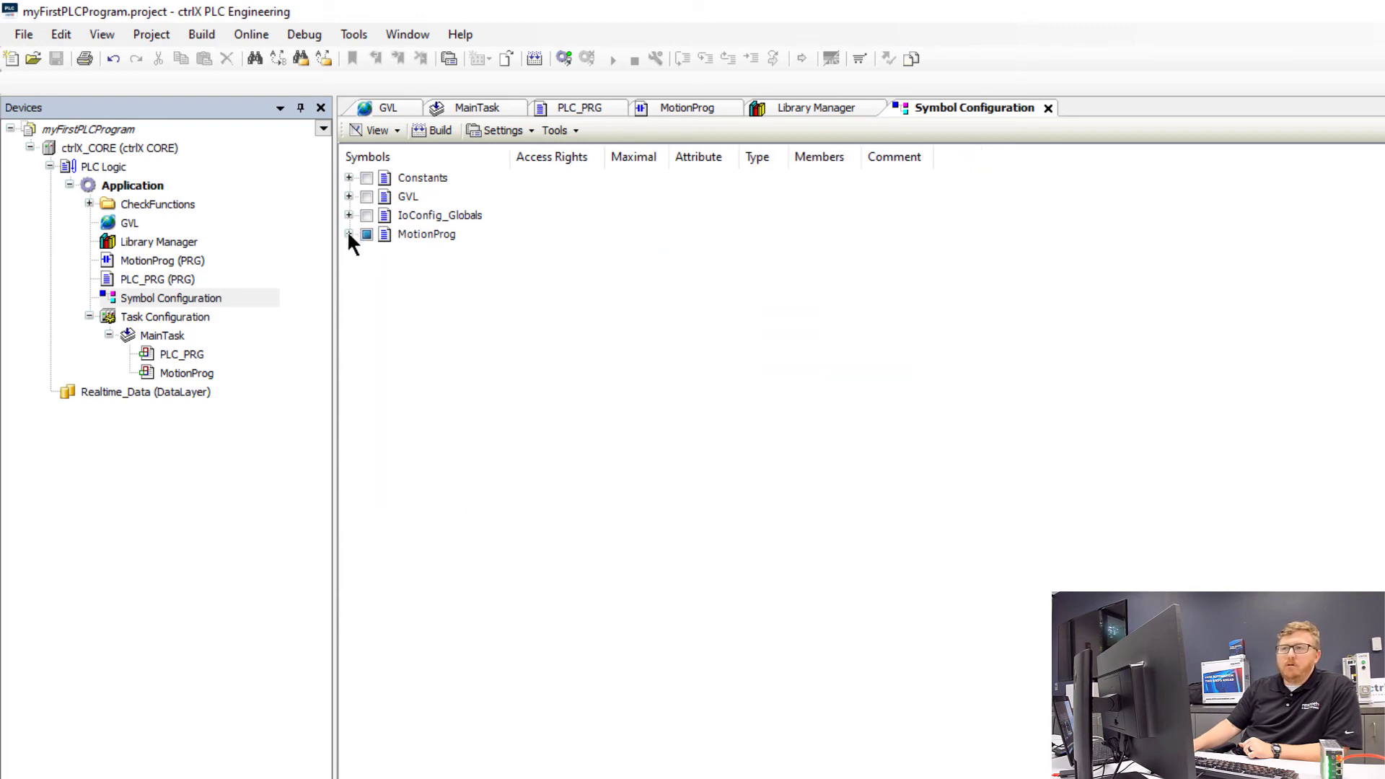
pyautogui.click(350, 234)
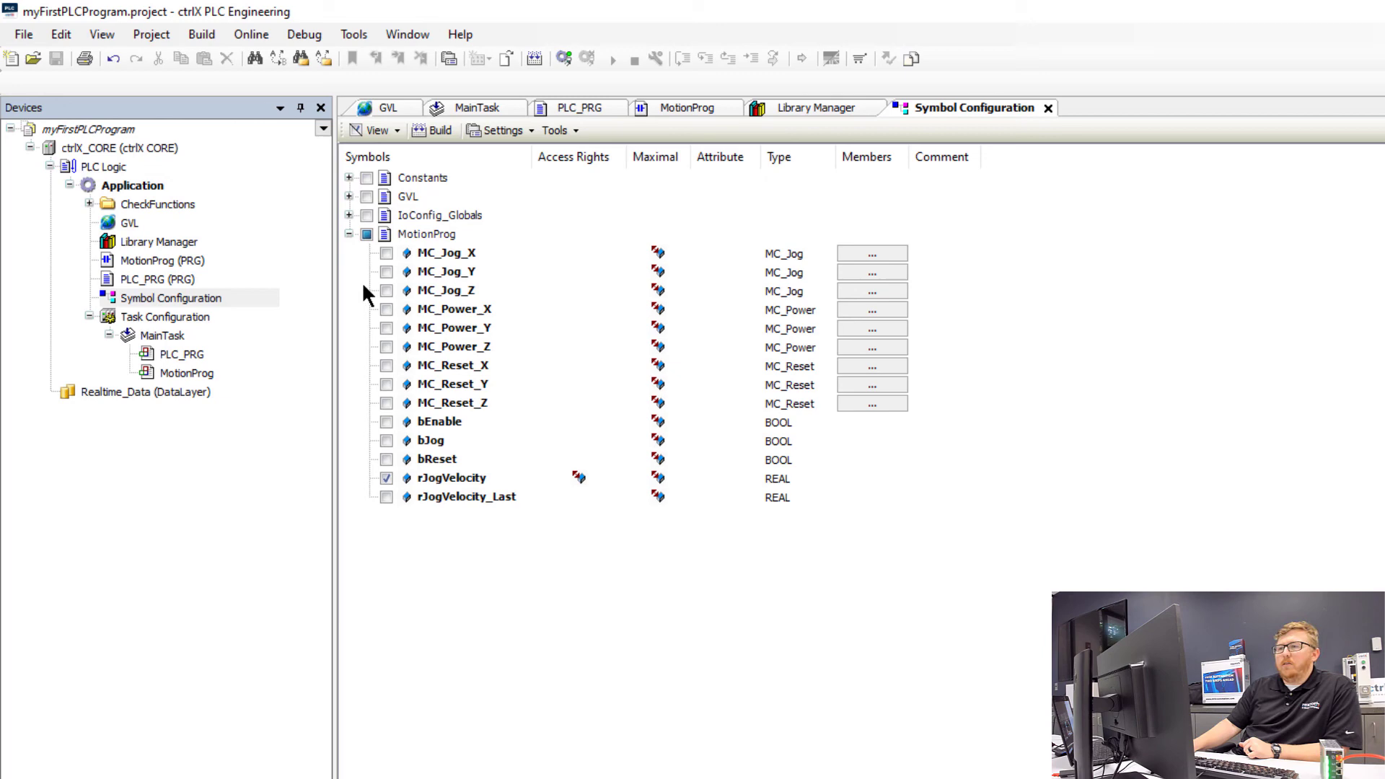
pyautogui.click(386, 442)
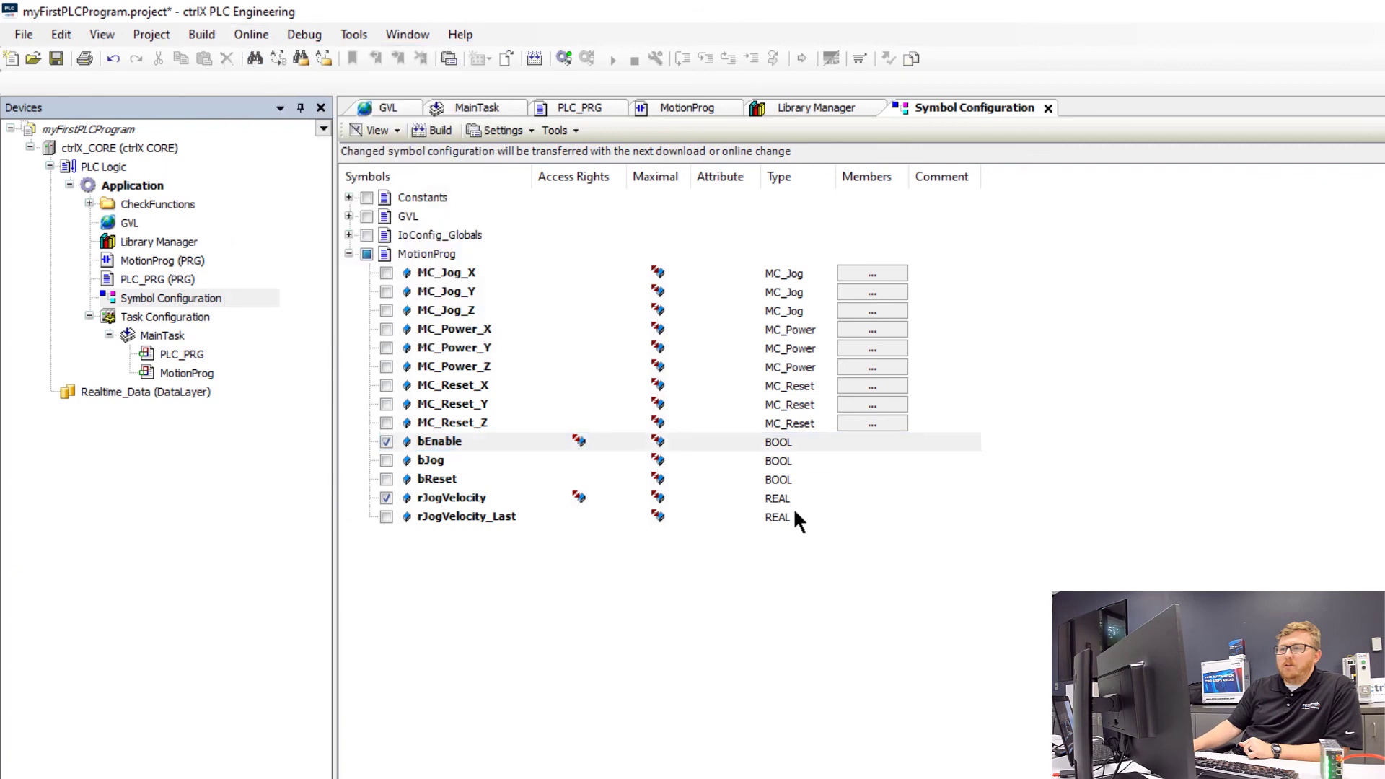
pyautogui.click(563, 58)
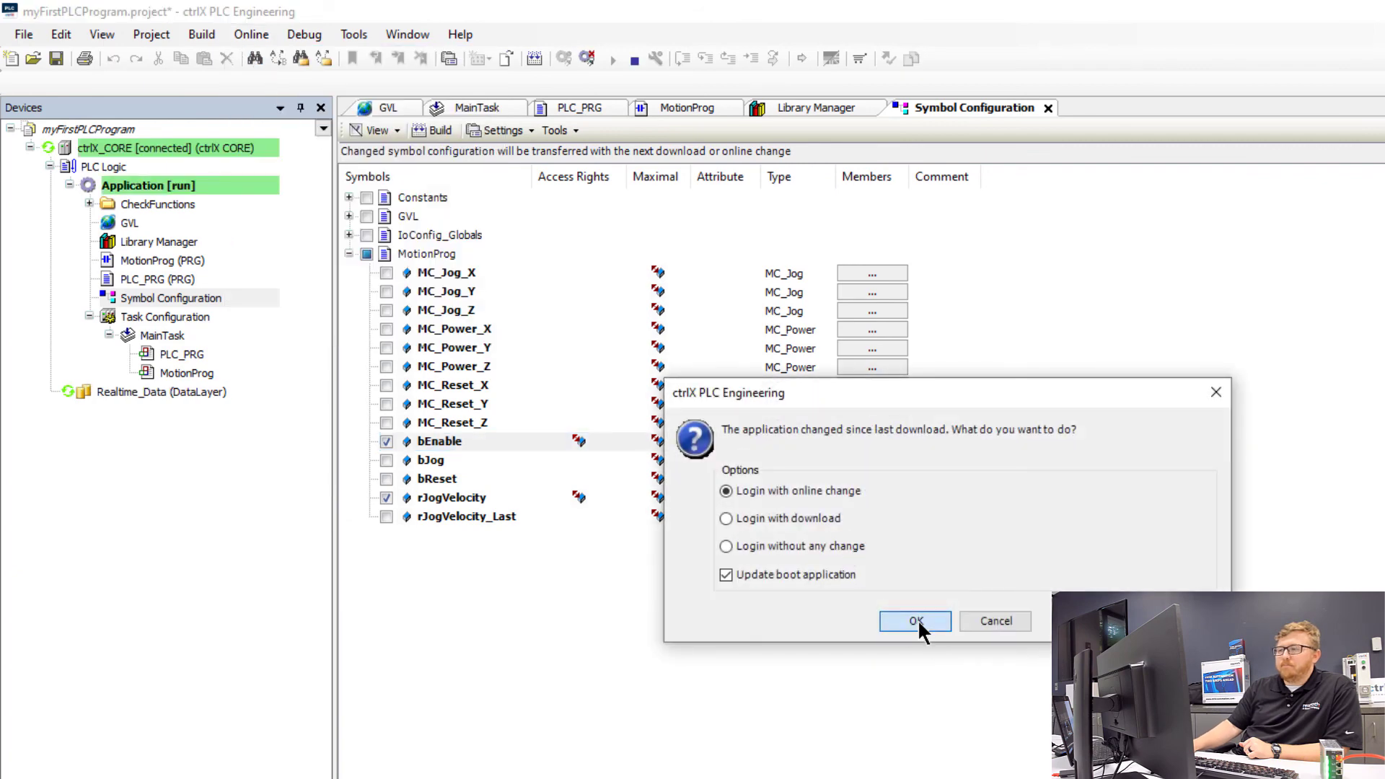
# Step: Confirm 'Login with online change' in the login dialog
pyautogui.click(914, 621)
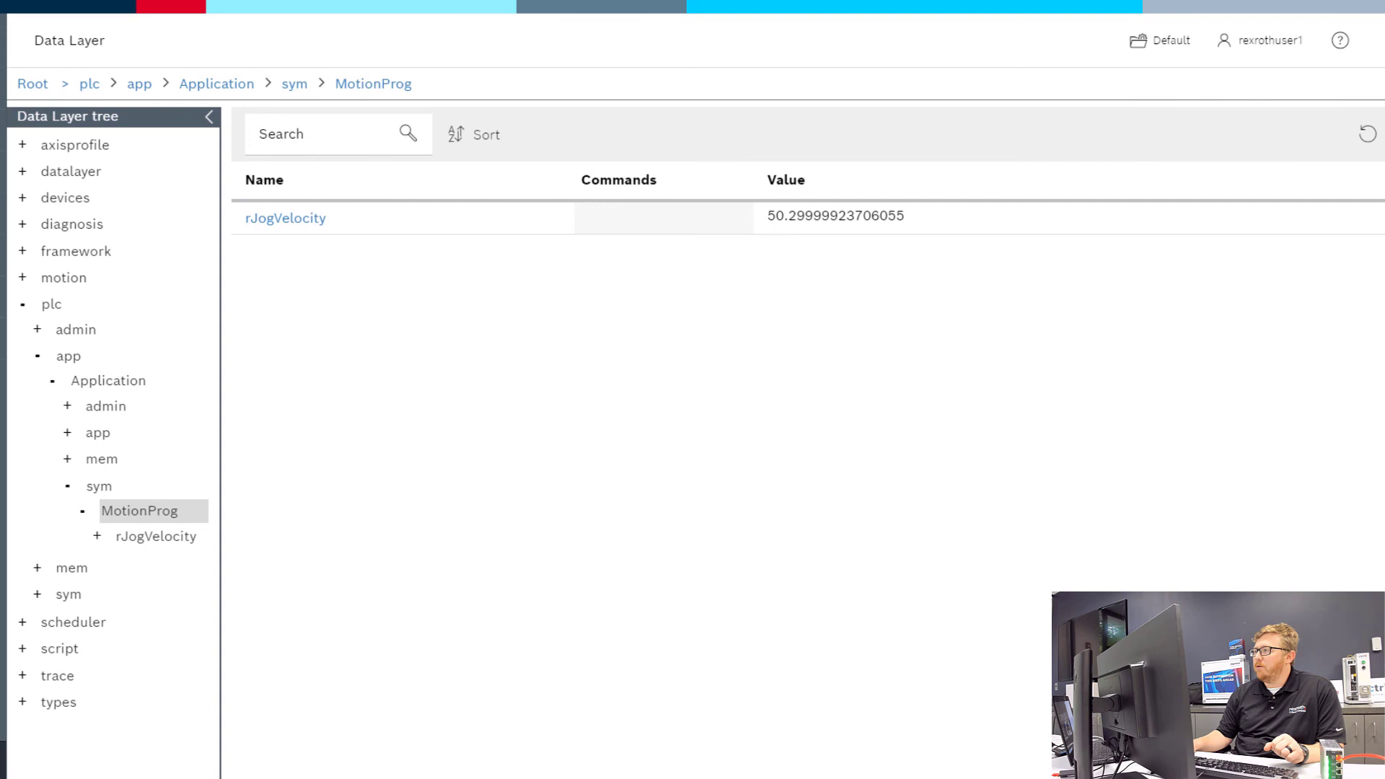
# Step: Reload the Data Layer to show bEnable true beside rJogVelocity at 50.3
pyautogui.click(1366, 134)
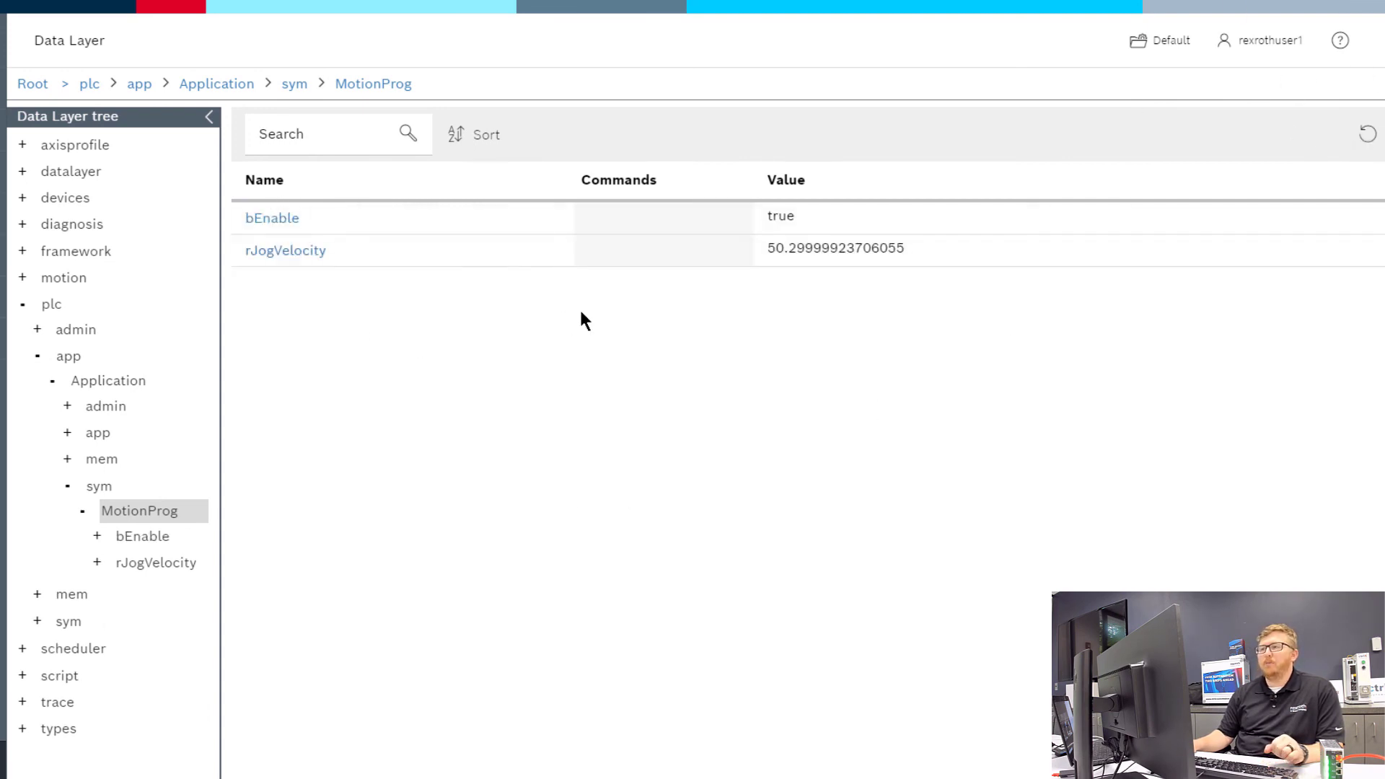
pyautogui.moveTo(185, 452)
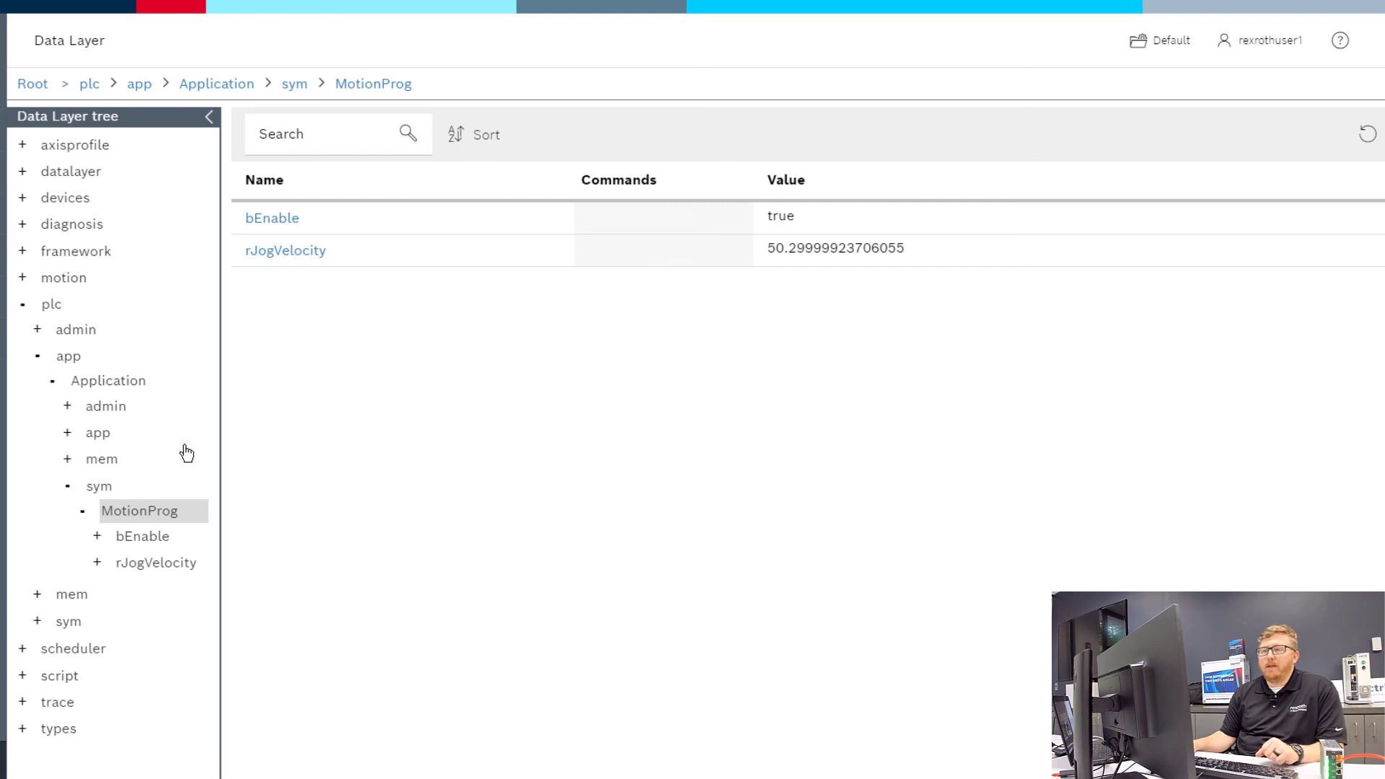